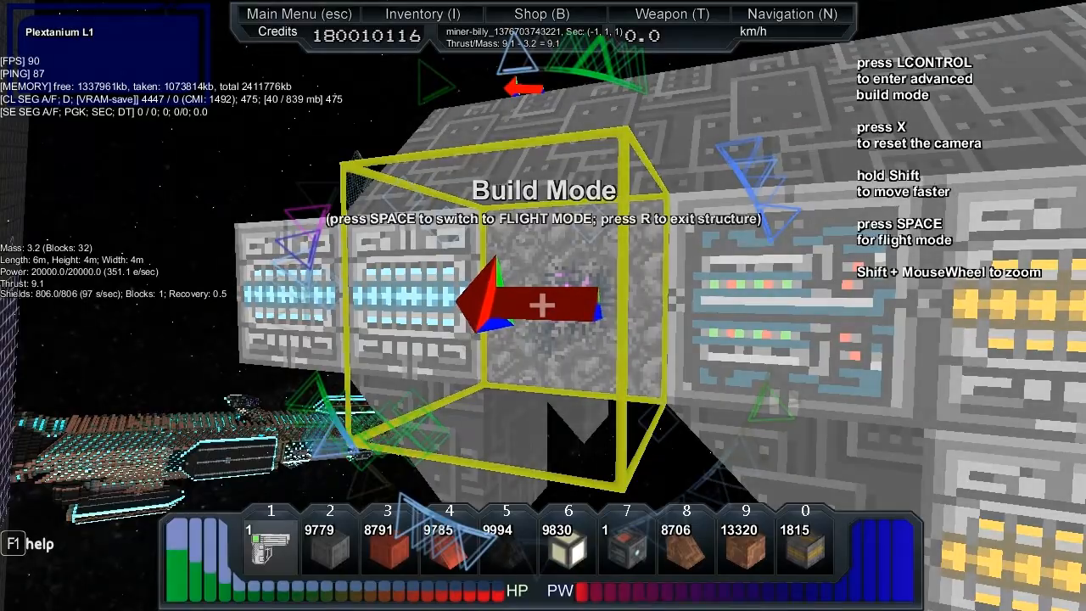
- Switch the miner ship from build mode into flight mode with the spacebar
key(space)
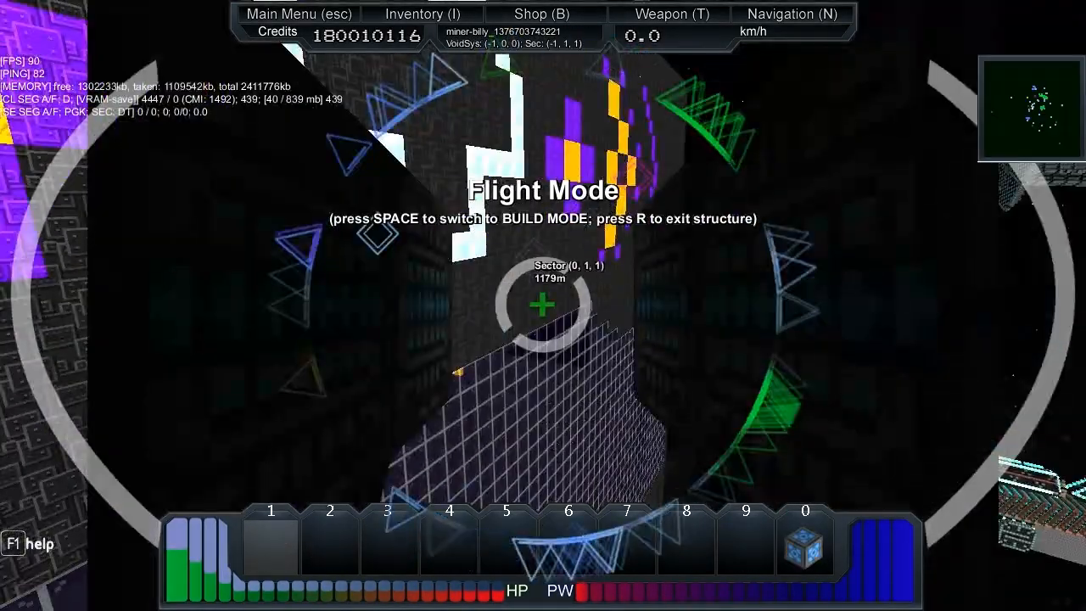